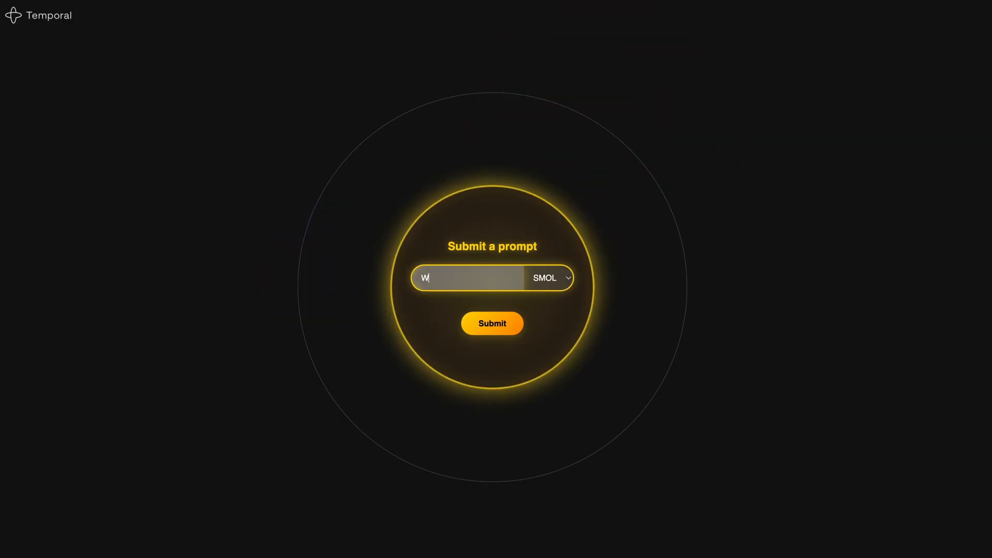
Submit 'What is an apple?' and a follow-up apple question to the SMOL model
type("hat is an apple?")
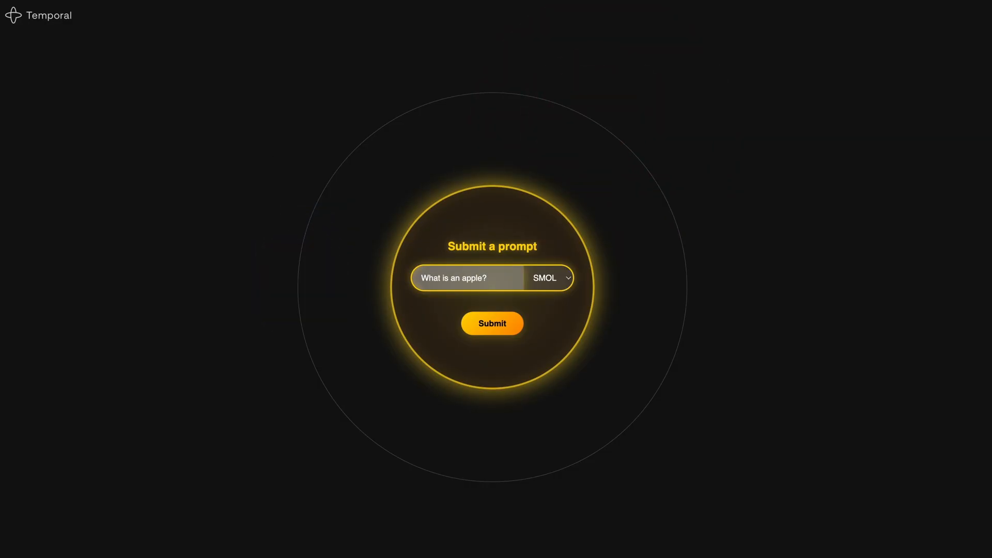
left_click(491, 323)
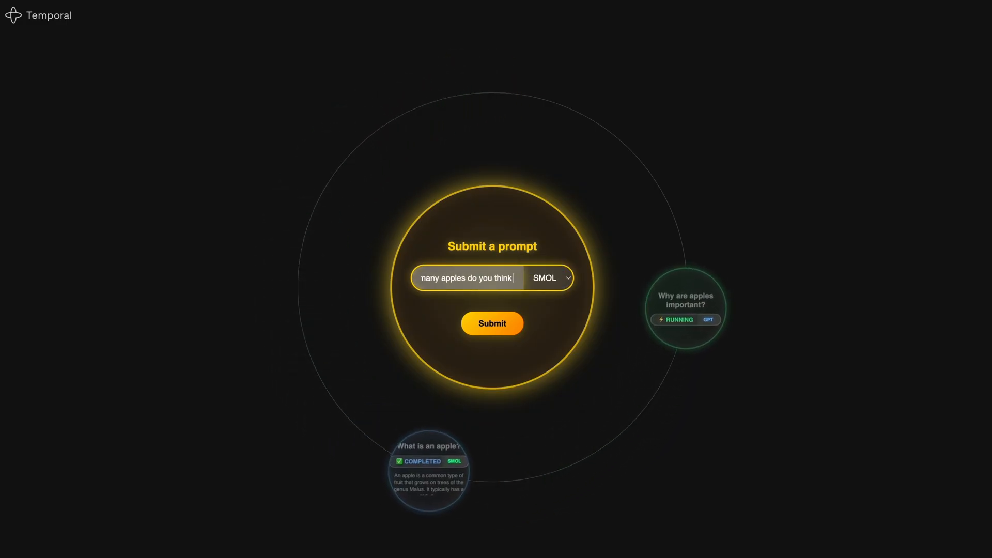
left_click(492, 323)
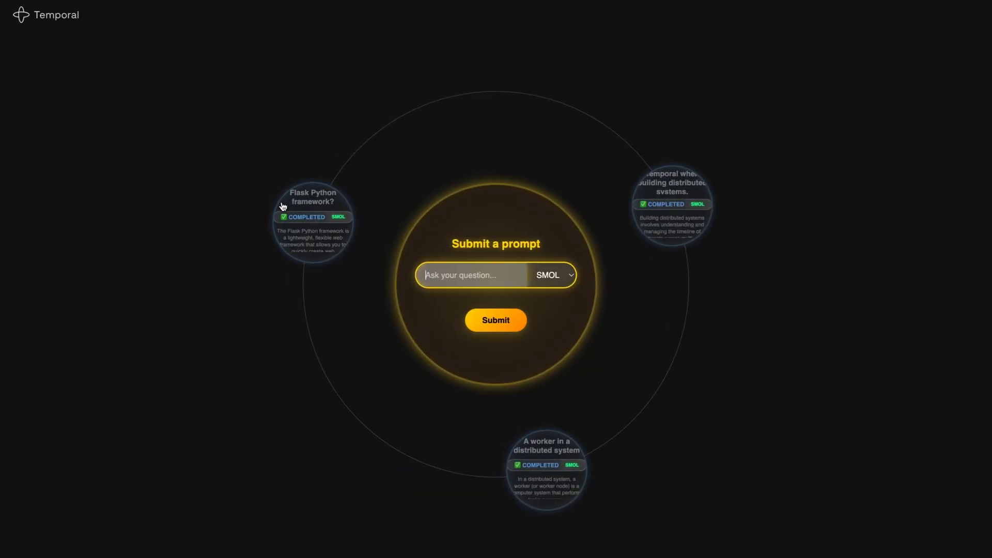
Reload localhost:5000 so the sky is empty except the prompt circle
left_click(312, 221)
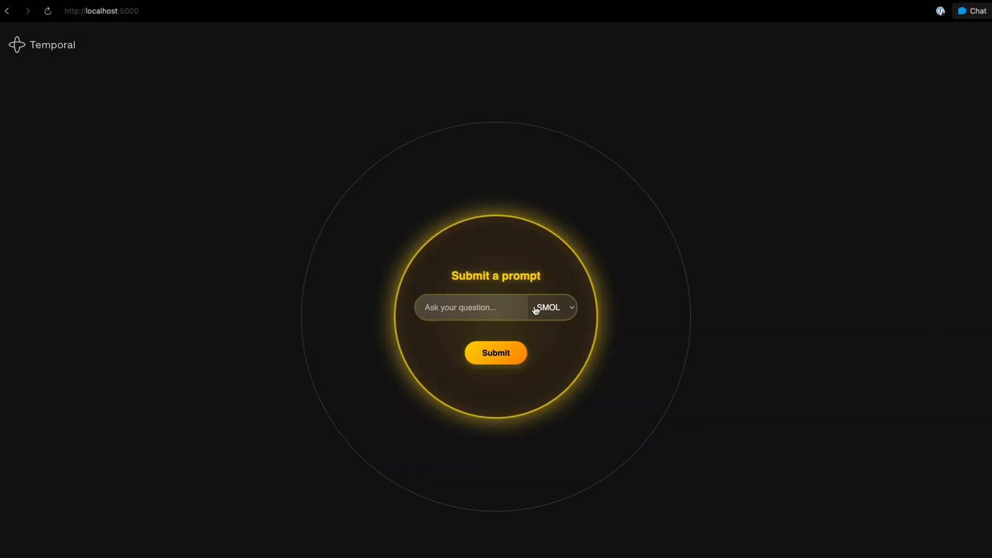
mouse_move(507, 314)
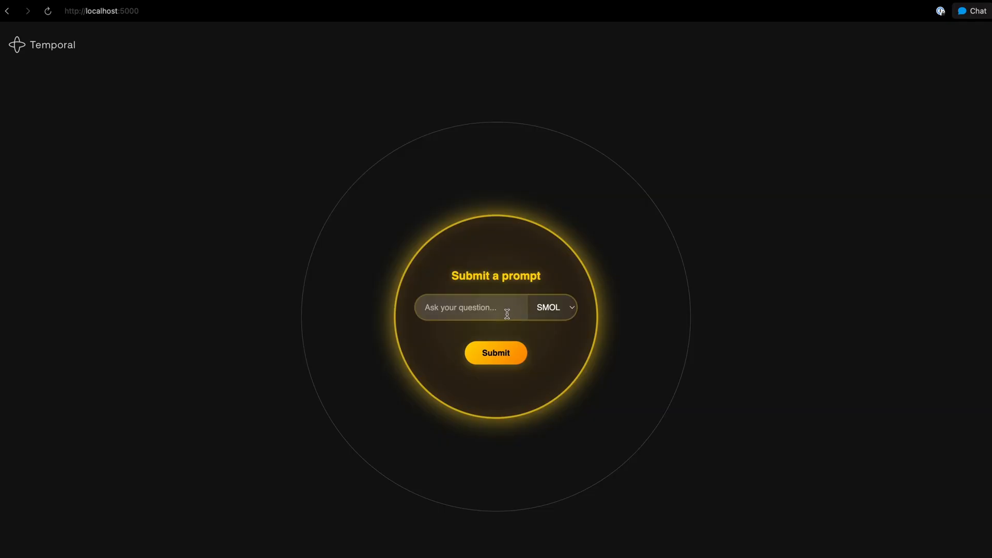
mouse_move(548, 310)
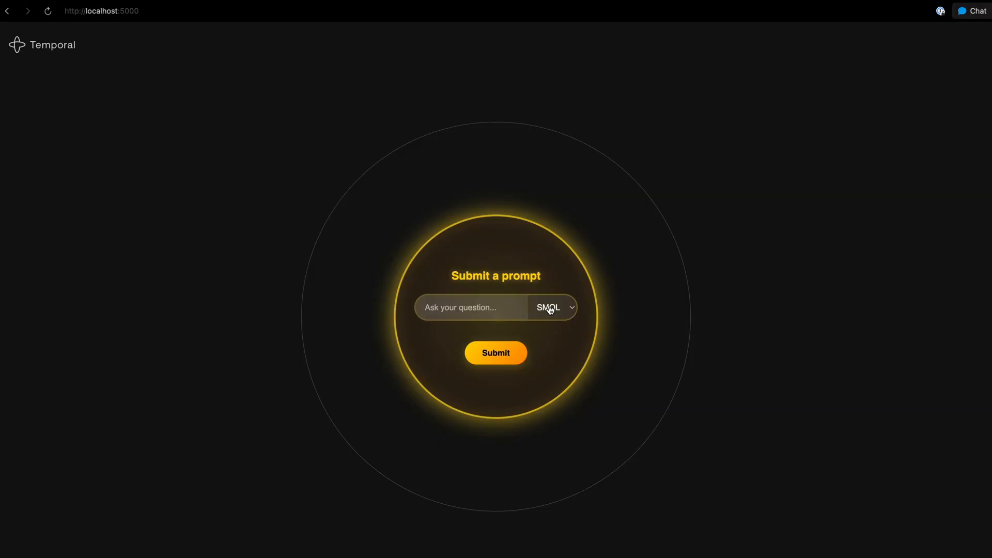
Keep SMOL as the model, submit 'What is gravity?' and inspect its RUNNING planet
left_click(552, 307)
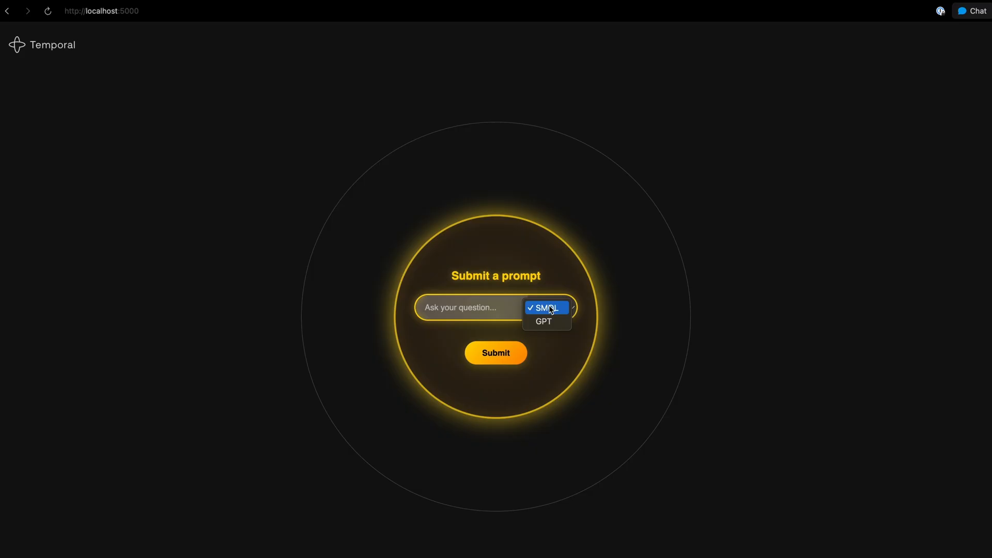
left_click(546, 308)
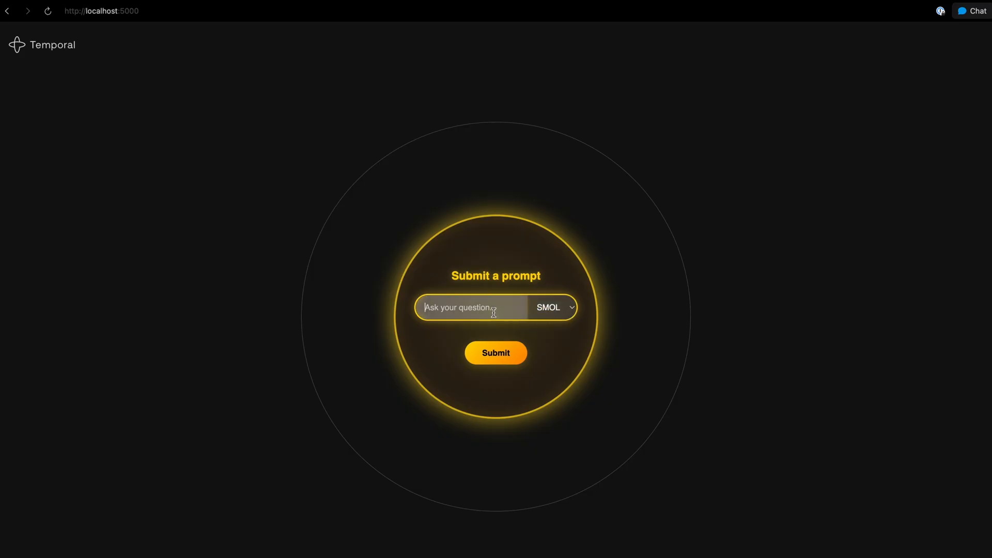
left_click(494, 353)
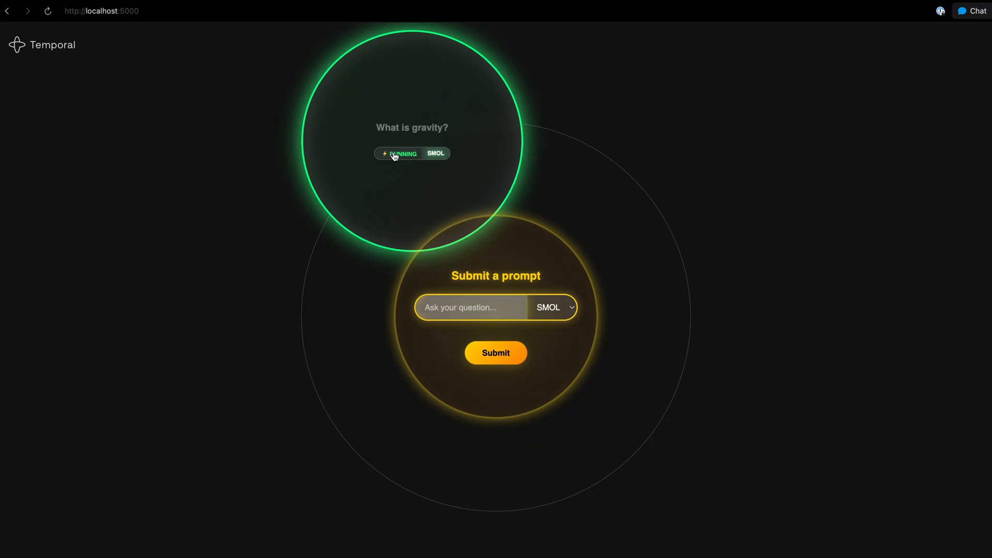
left_click(397, 153)
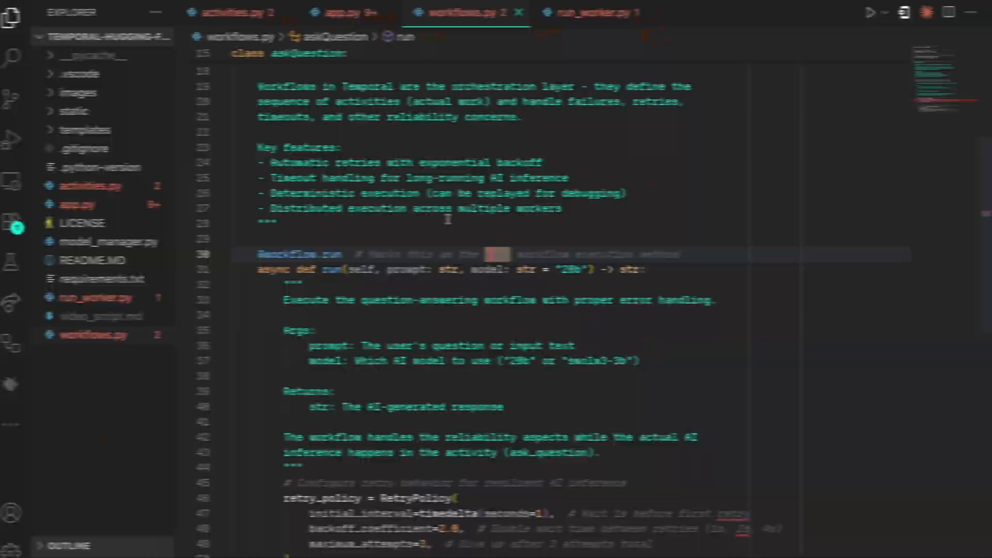
Browse activities.py, run_worker.py and app.py source files in the editor
left_click(238, 13)
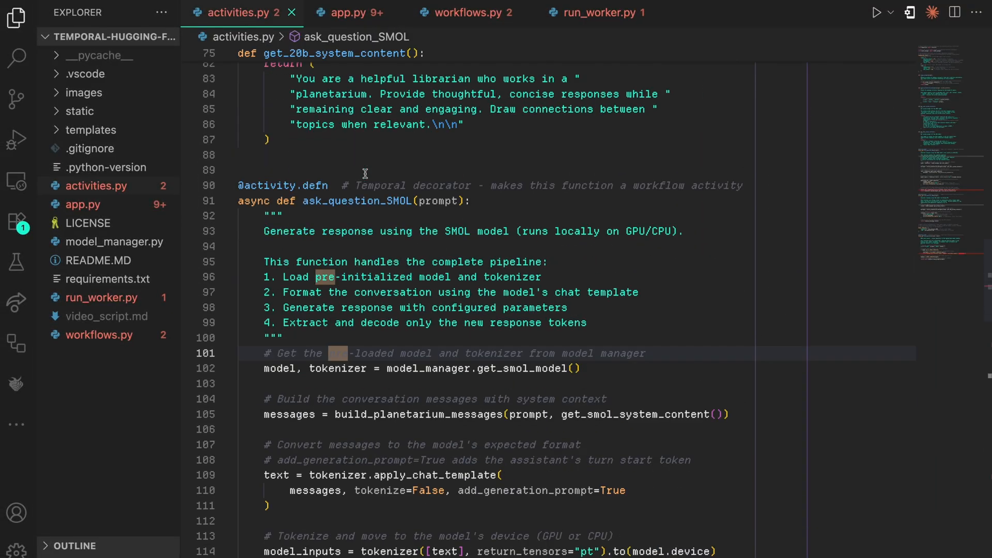
scroll("down", 3)
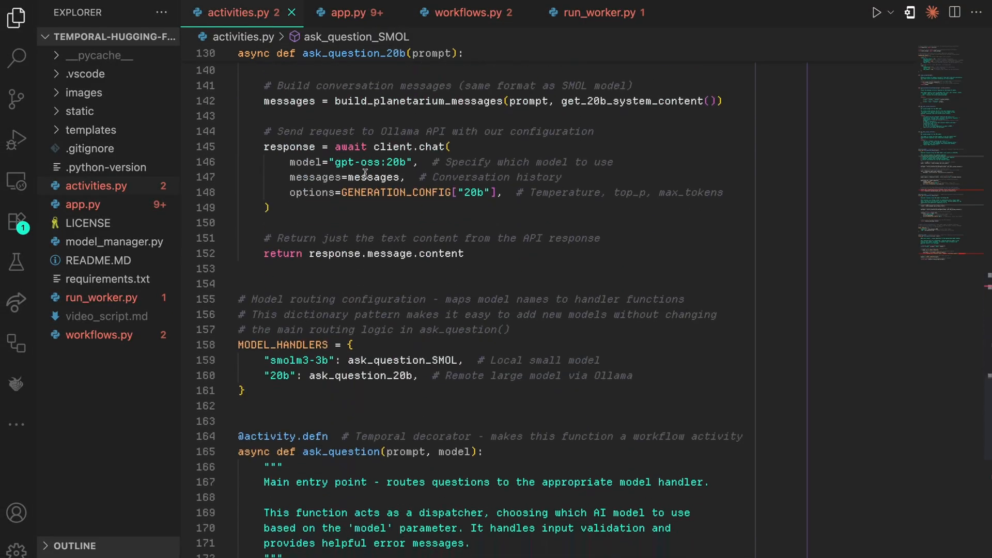
left_click(595, 12)
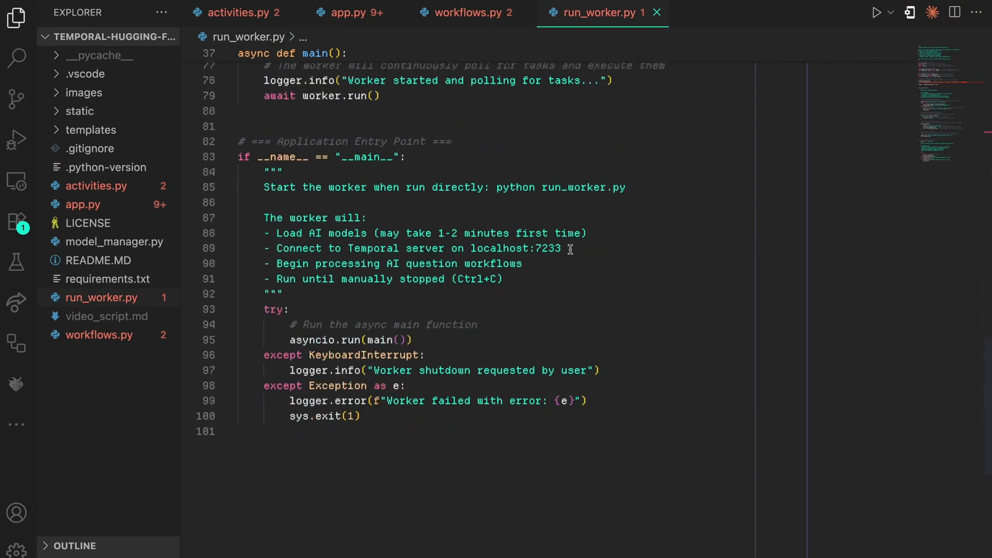
scroll("up", 3)
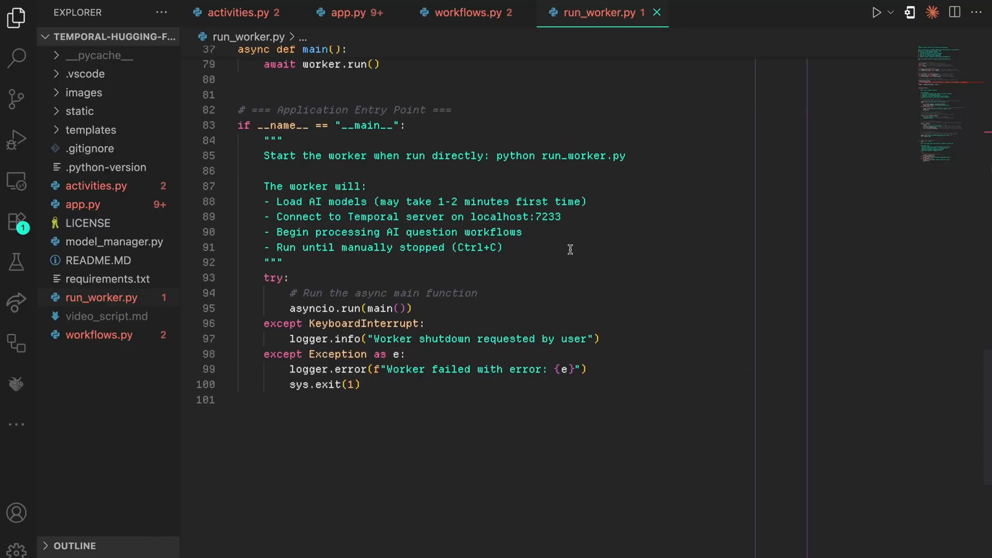
left_click(347, 13)
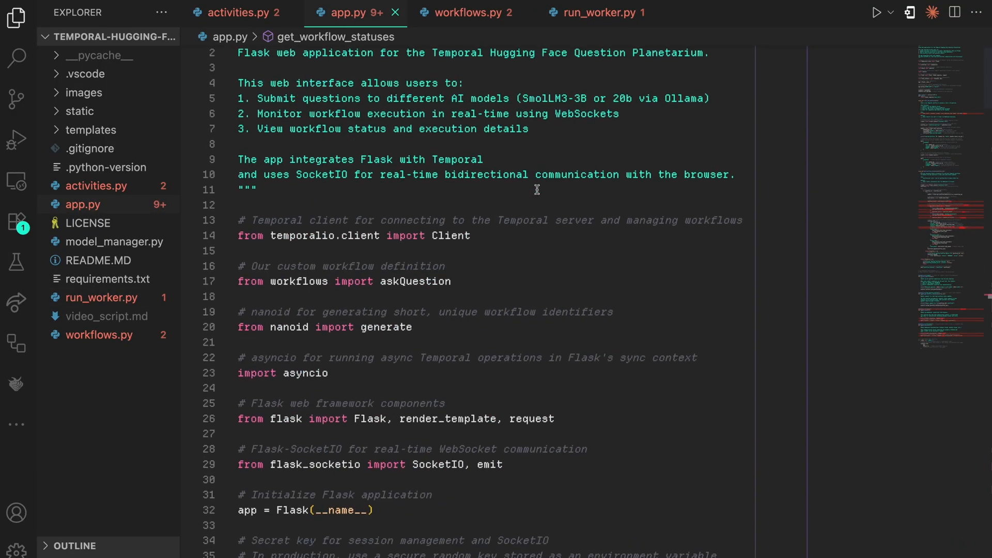
scroll("down", 3)
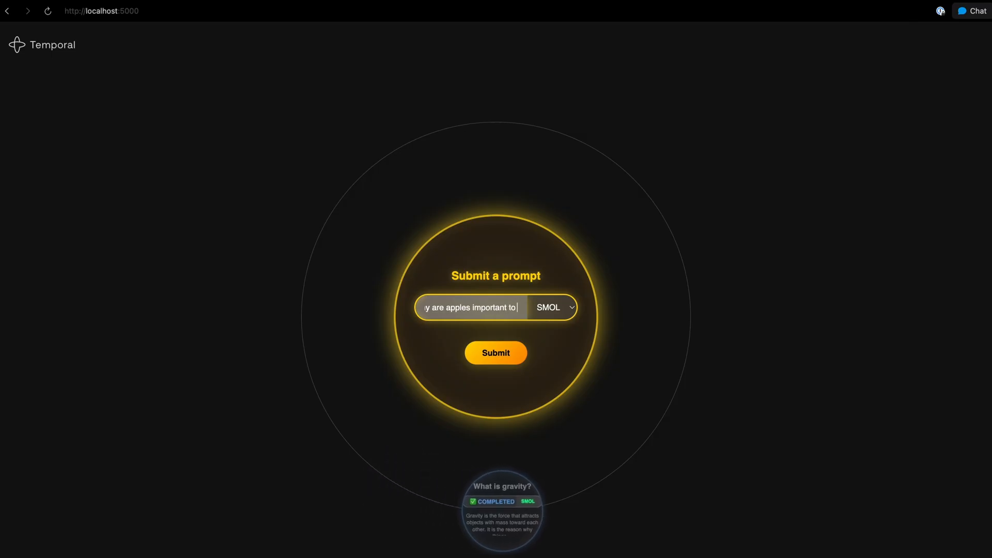
Switch the model to GPT and submit the Newton apples question
left_click(552, 307)
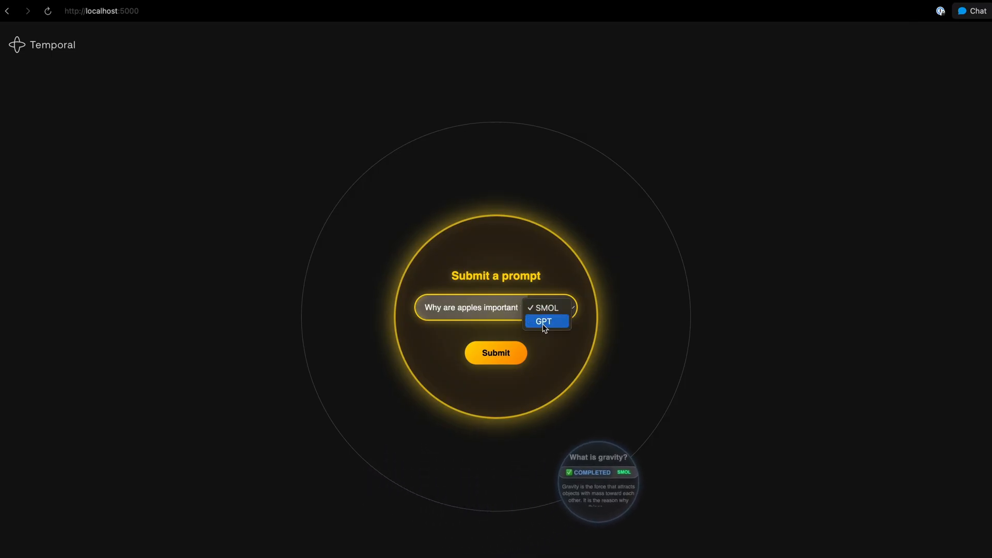
left_click(542, 322)
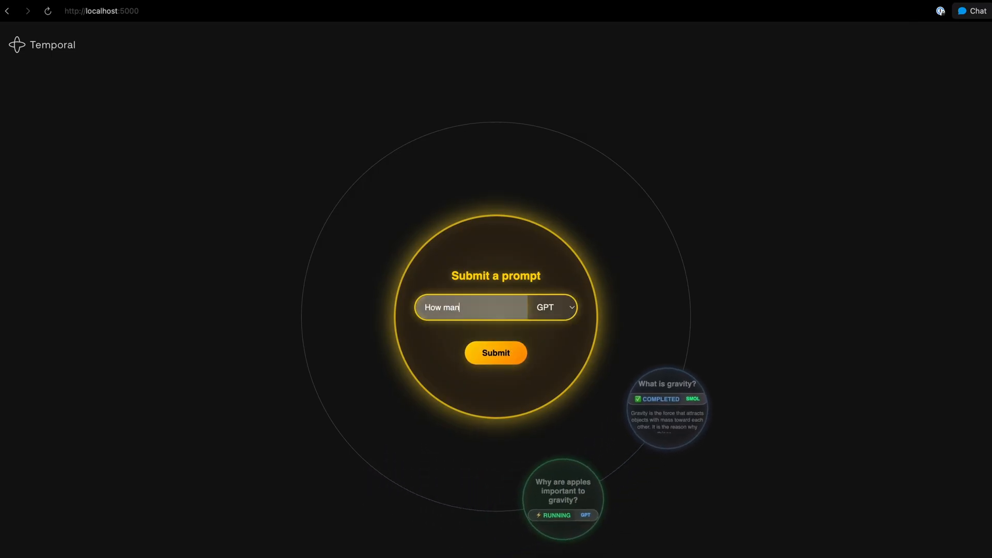
type("ow many apples did Issac")
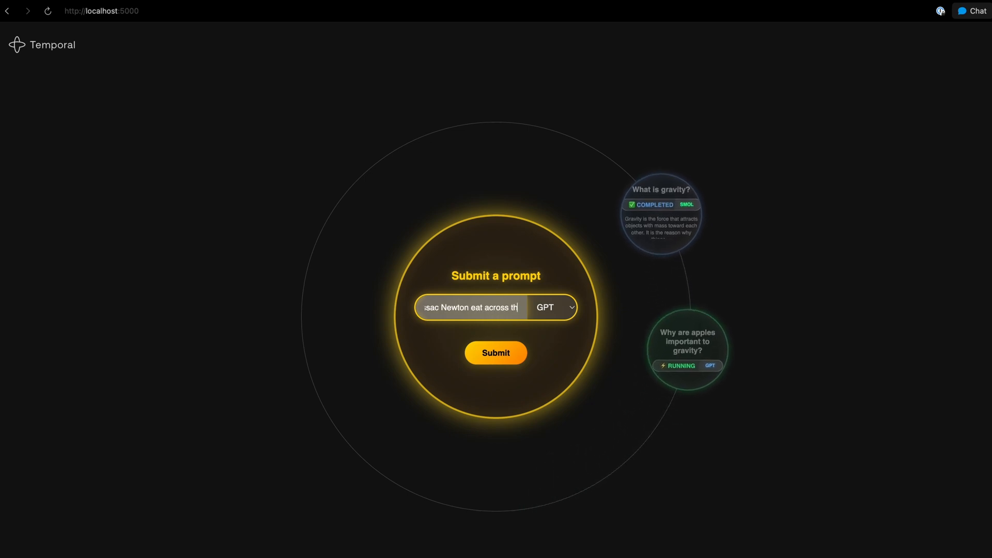
left_click(495, 352)
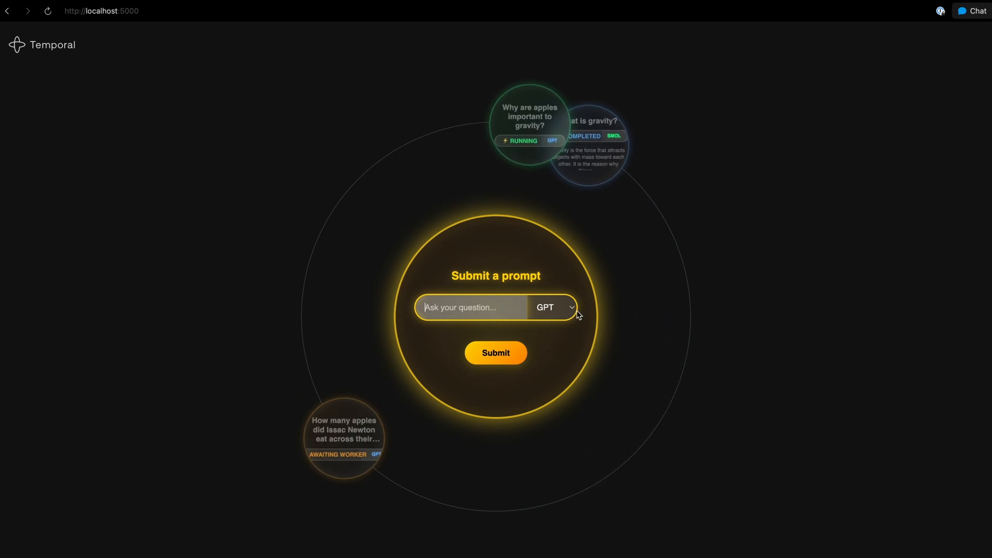
Switch back to SMOL and submit 'Is science cool?' and a Bill Nye question
left_click(552, 308)
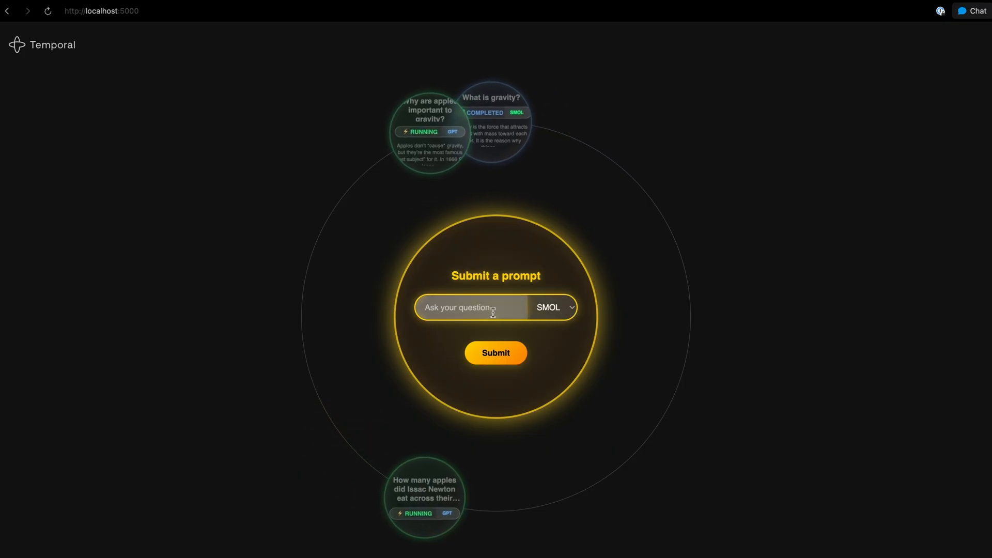
type("Is scie")
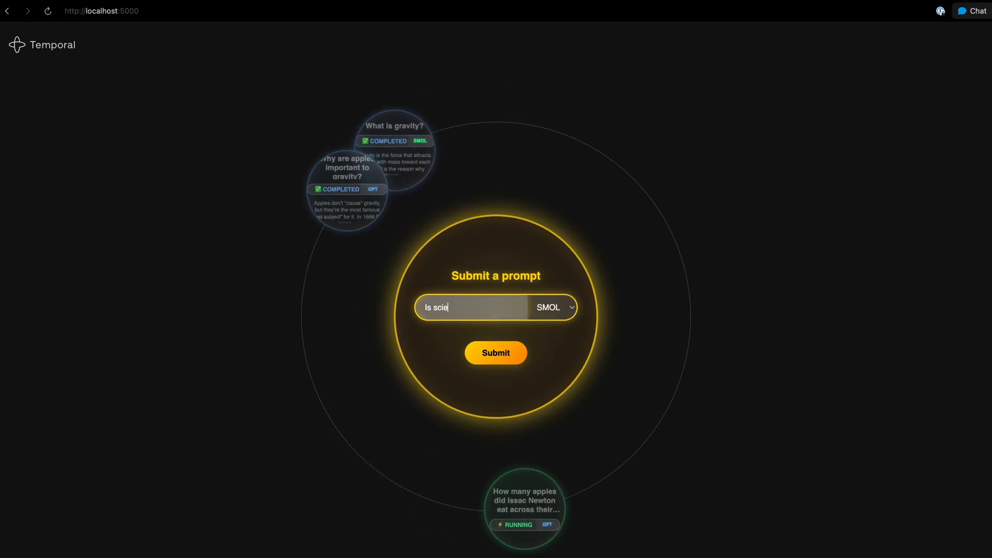
left_click(495, 352)
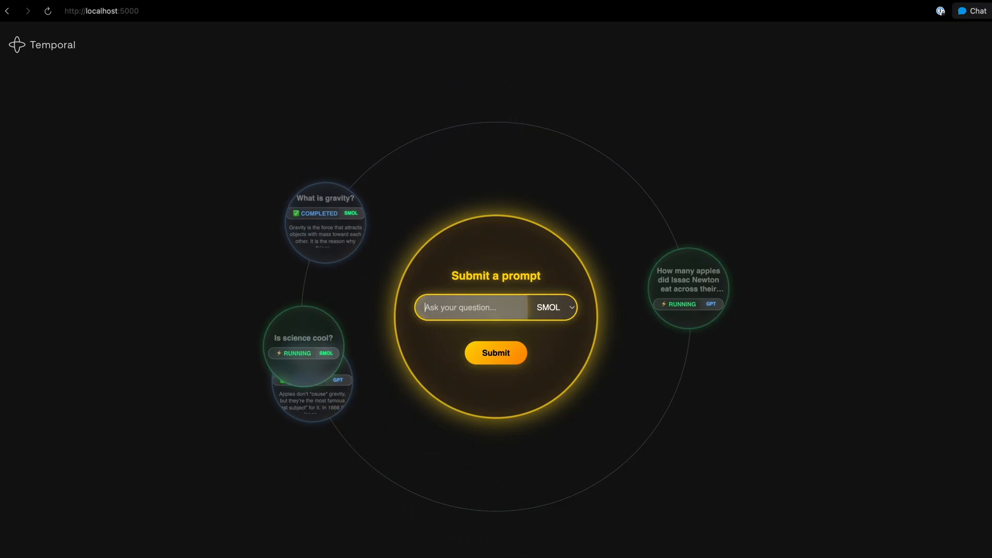
type("Who is bill ny")
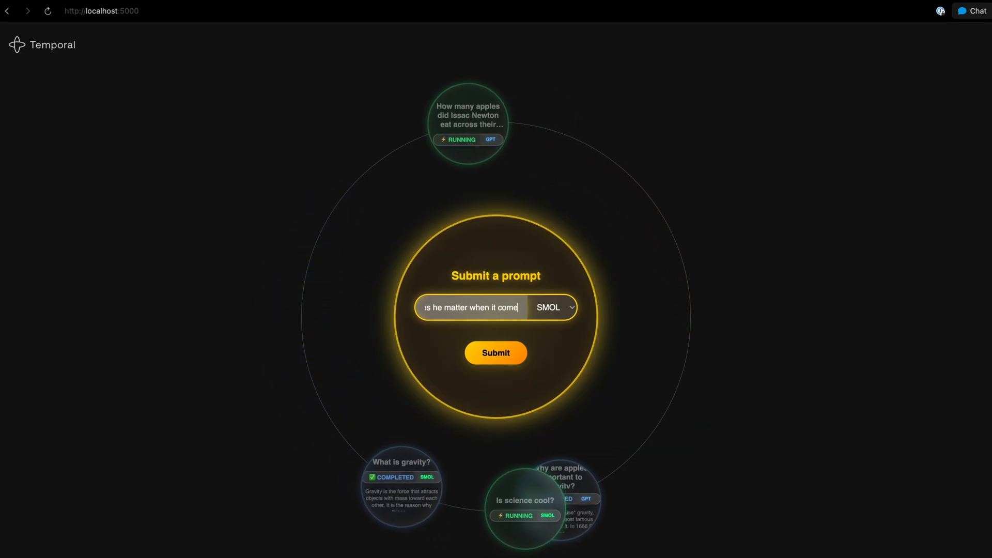
left_click(494, 352)
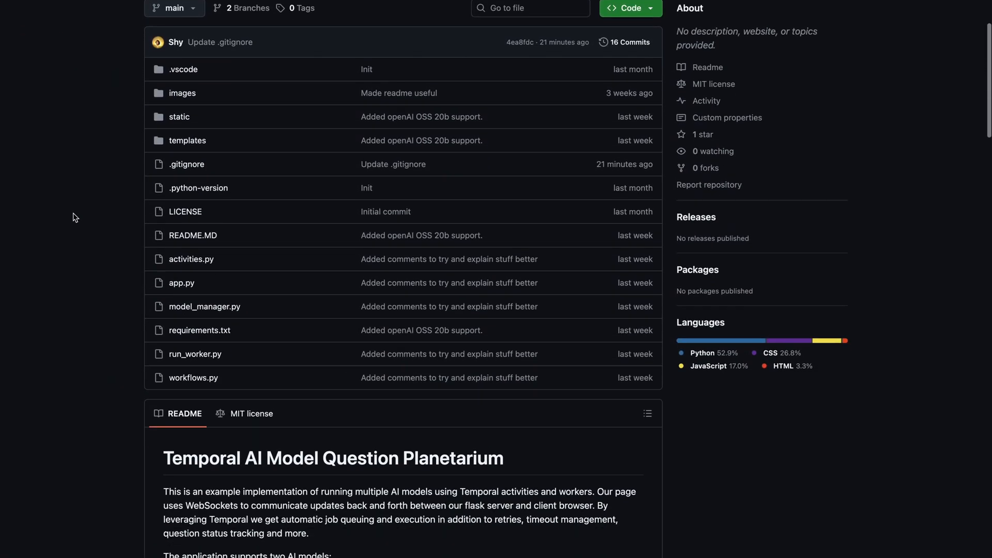
scroll("down", 3)
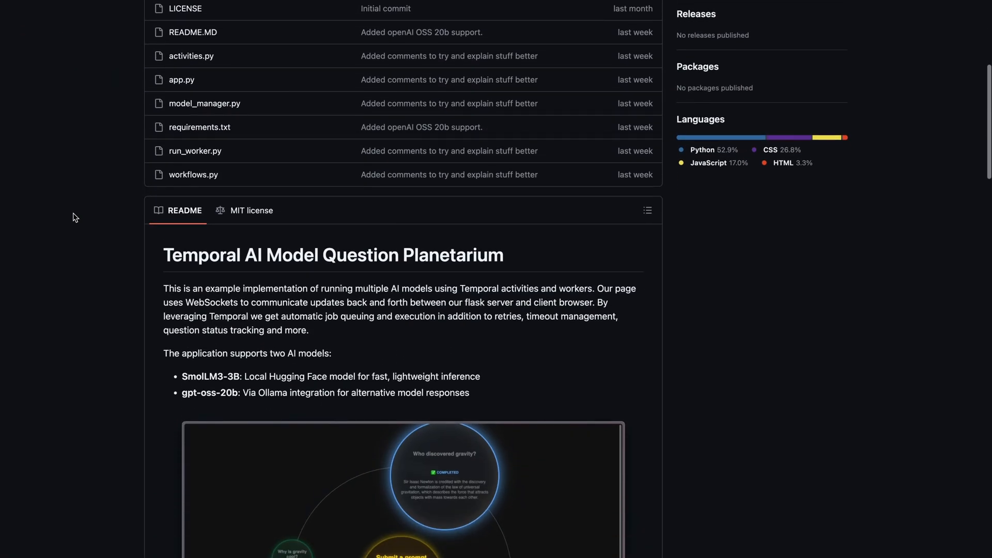
scroll("down", 3)
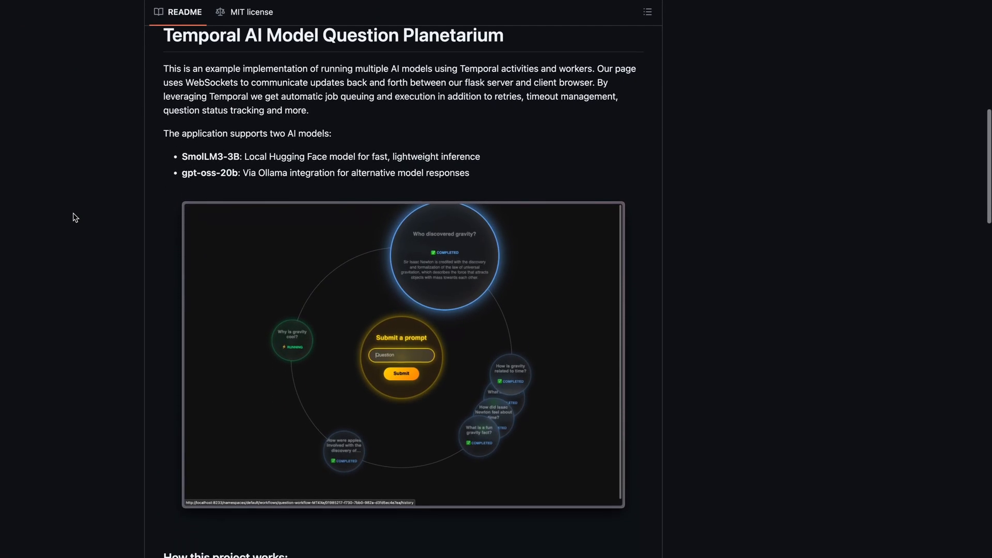
scroll("down", 3)
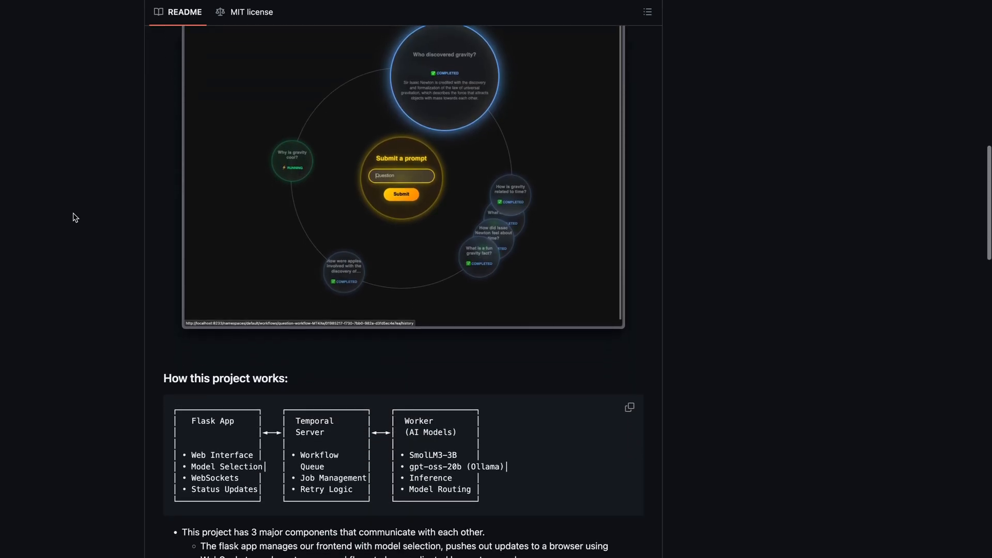
scroll("down", 3)
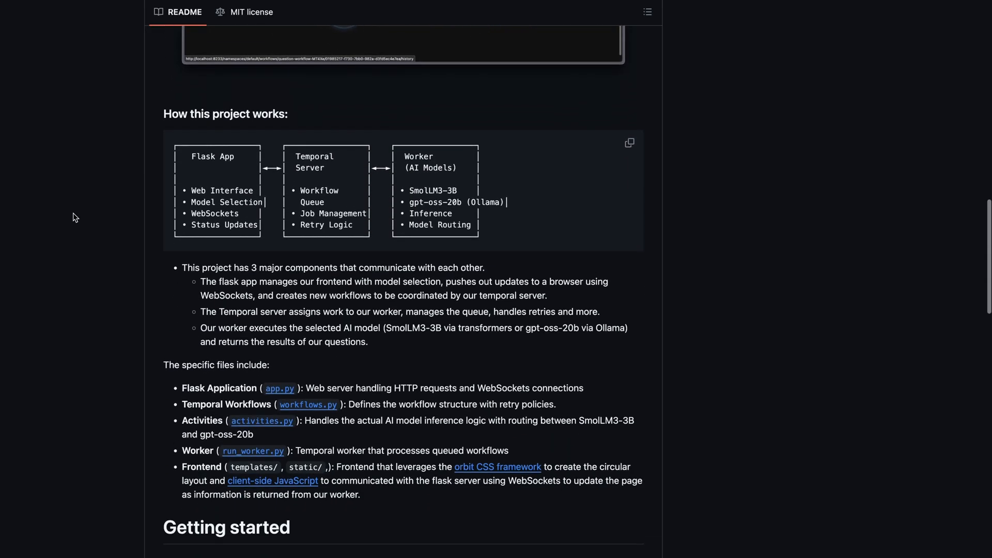
scroll("down", 3)
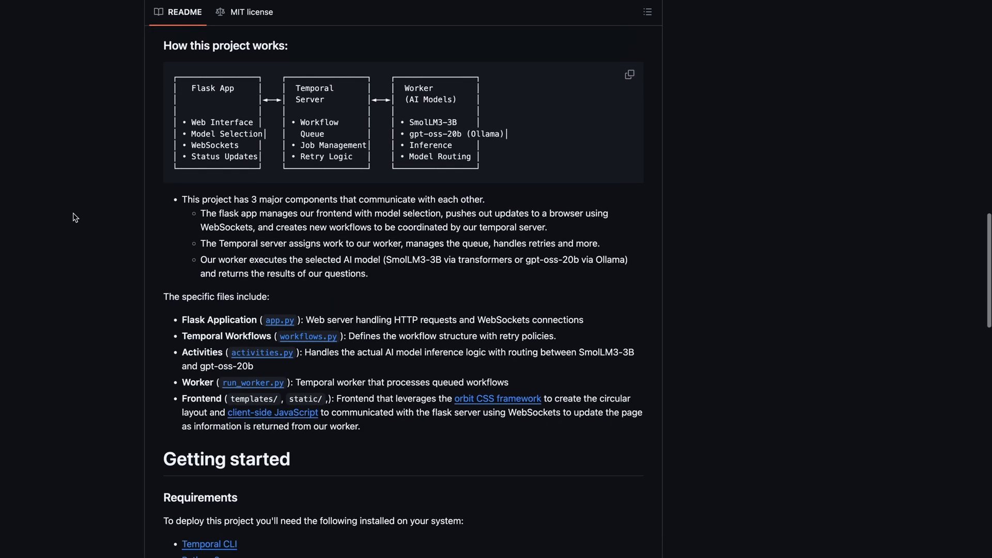
scroll("down", 3)
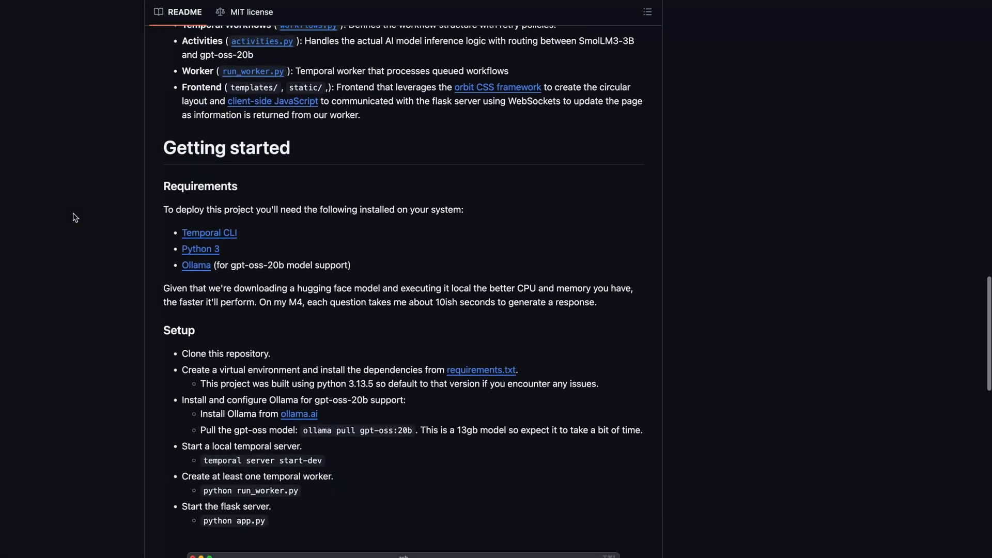
scroll("down", 3)
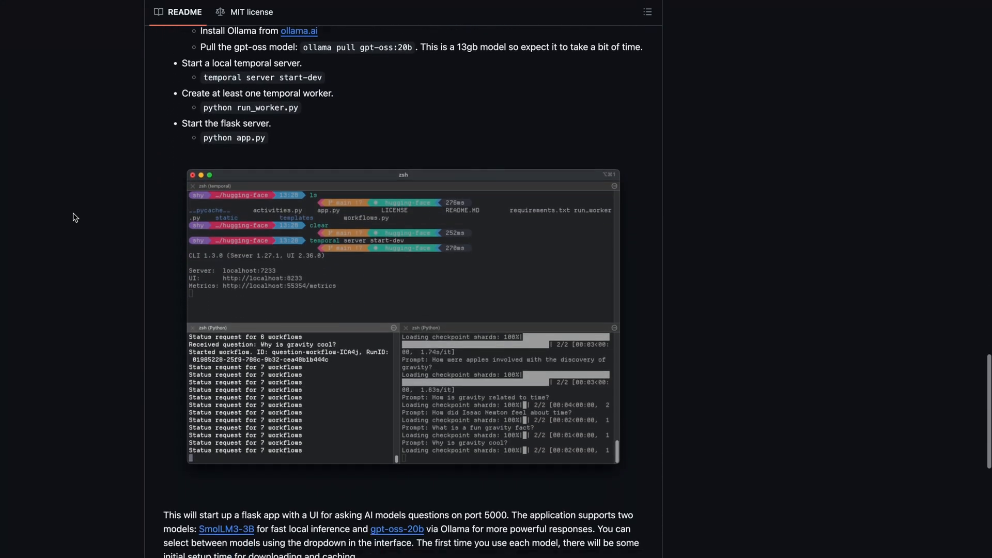
scroll("down", 3)
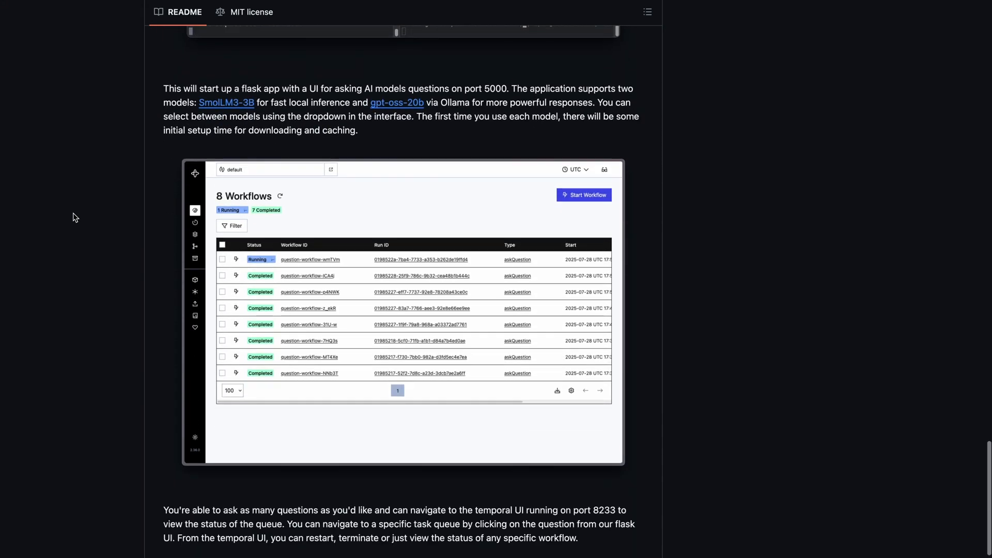
scroll("down", 3)
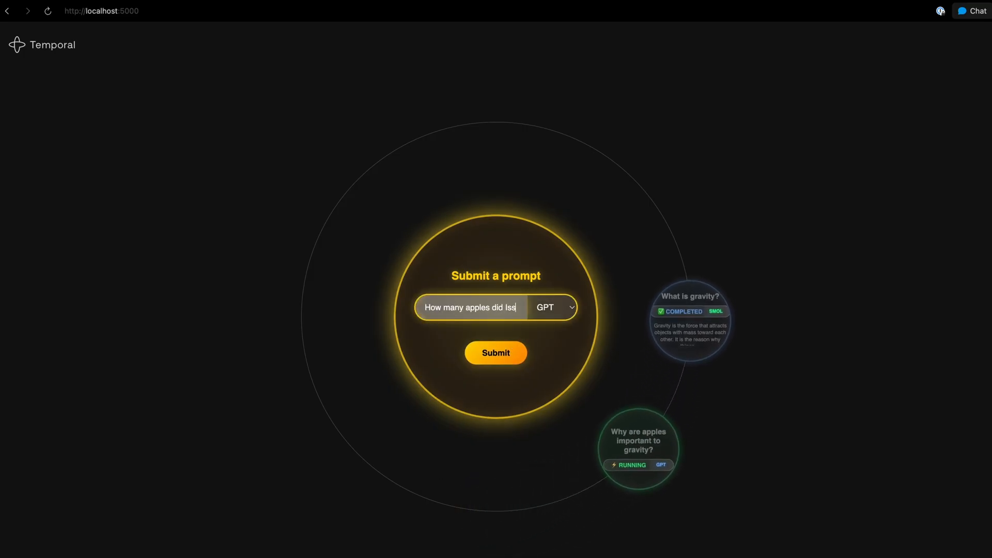
Submit the 'Who is Bill Nye' question to SMOL as a new planet
left_click(494, 353)
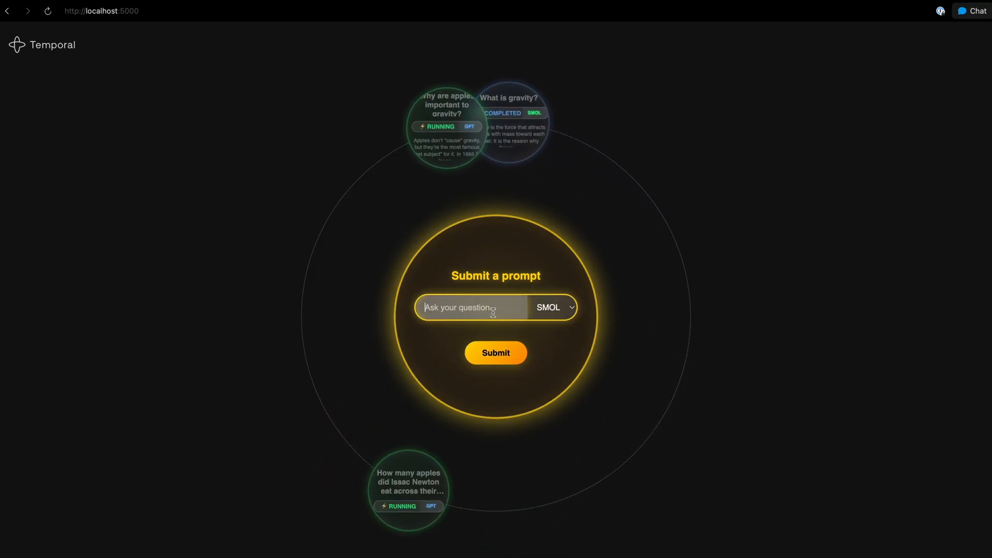
type("Who is bill")
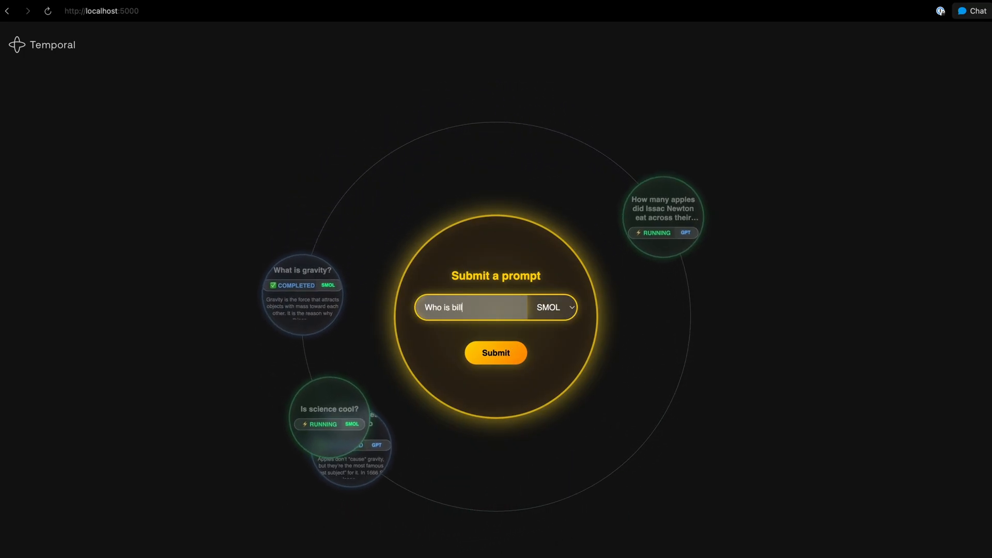
left_click(495, 352)
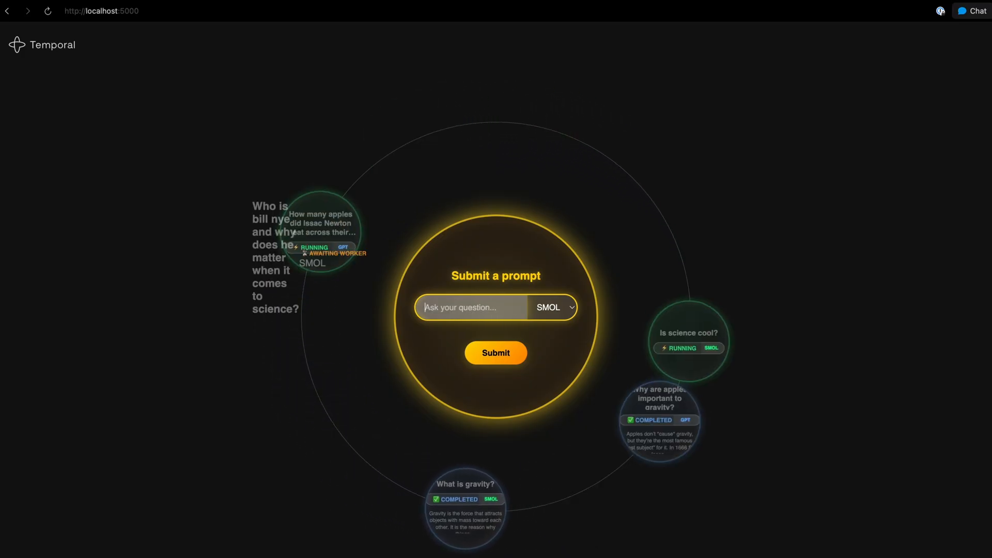